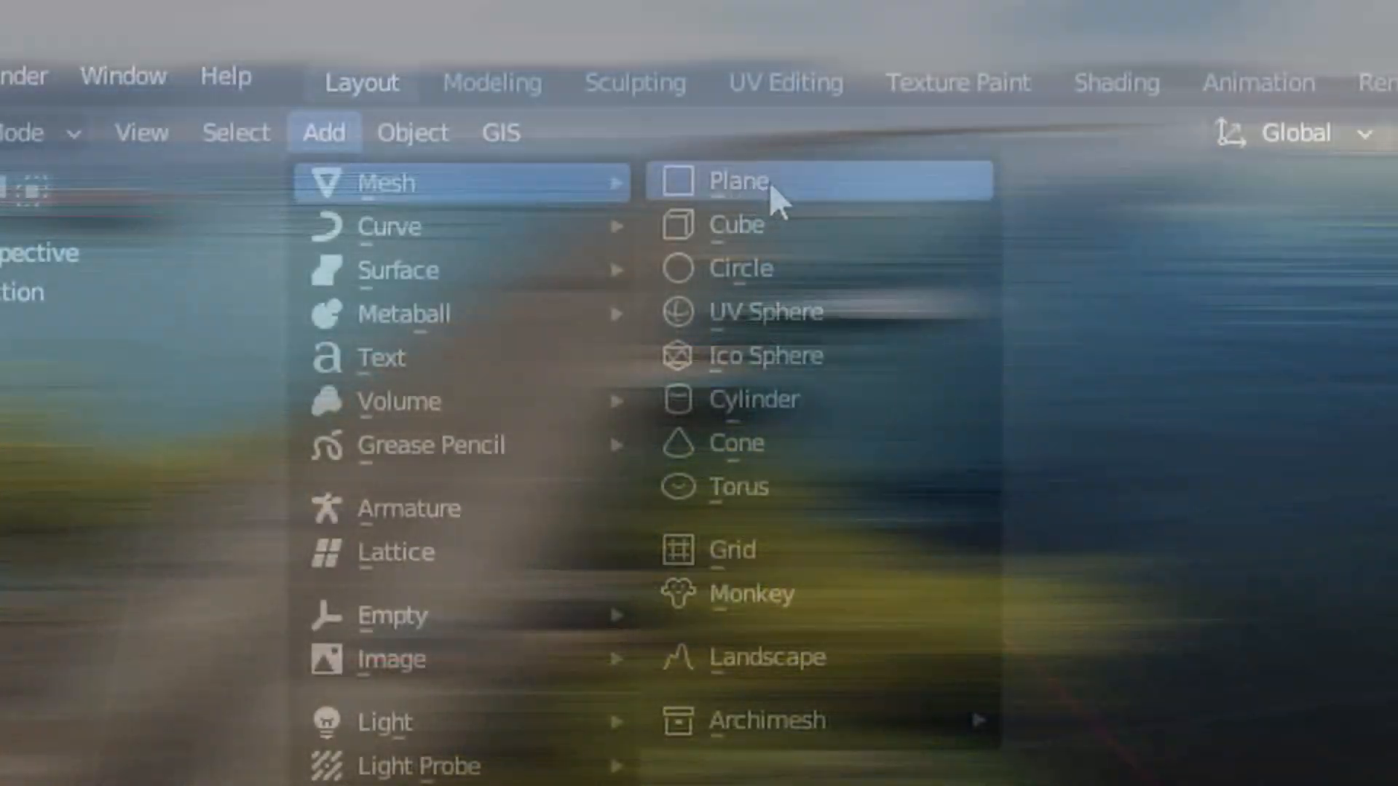
Add a plane, extend Clip End to 10000 m and start tracing the road in side view
click(743, 180)
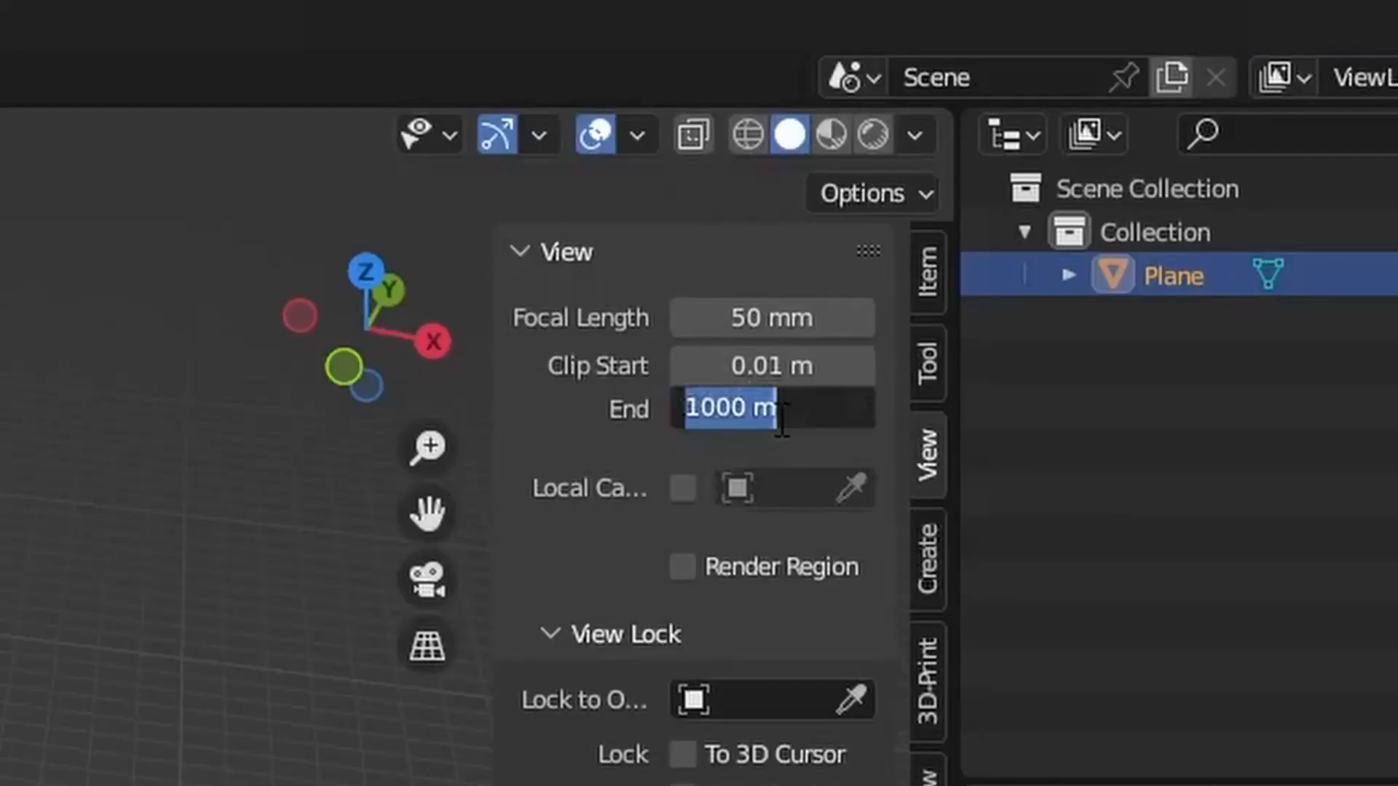
text(10000)
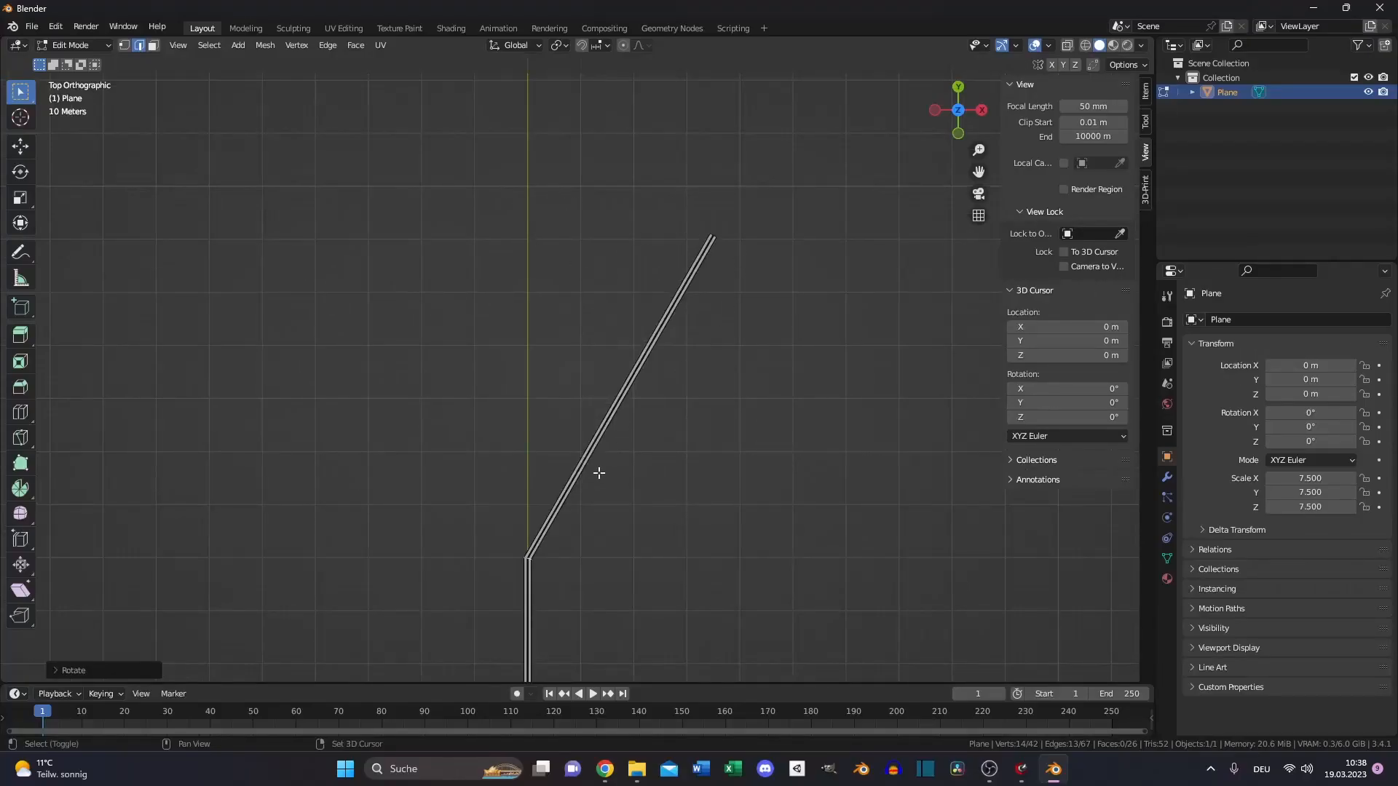
key(KP_3)
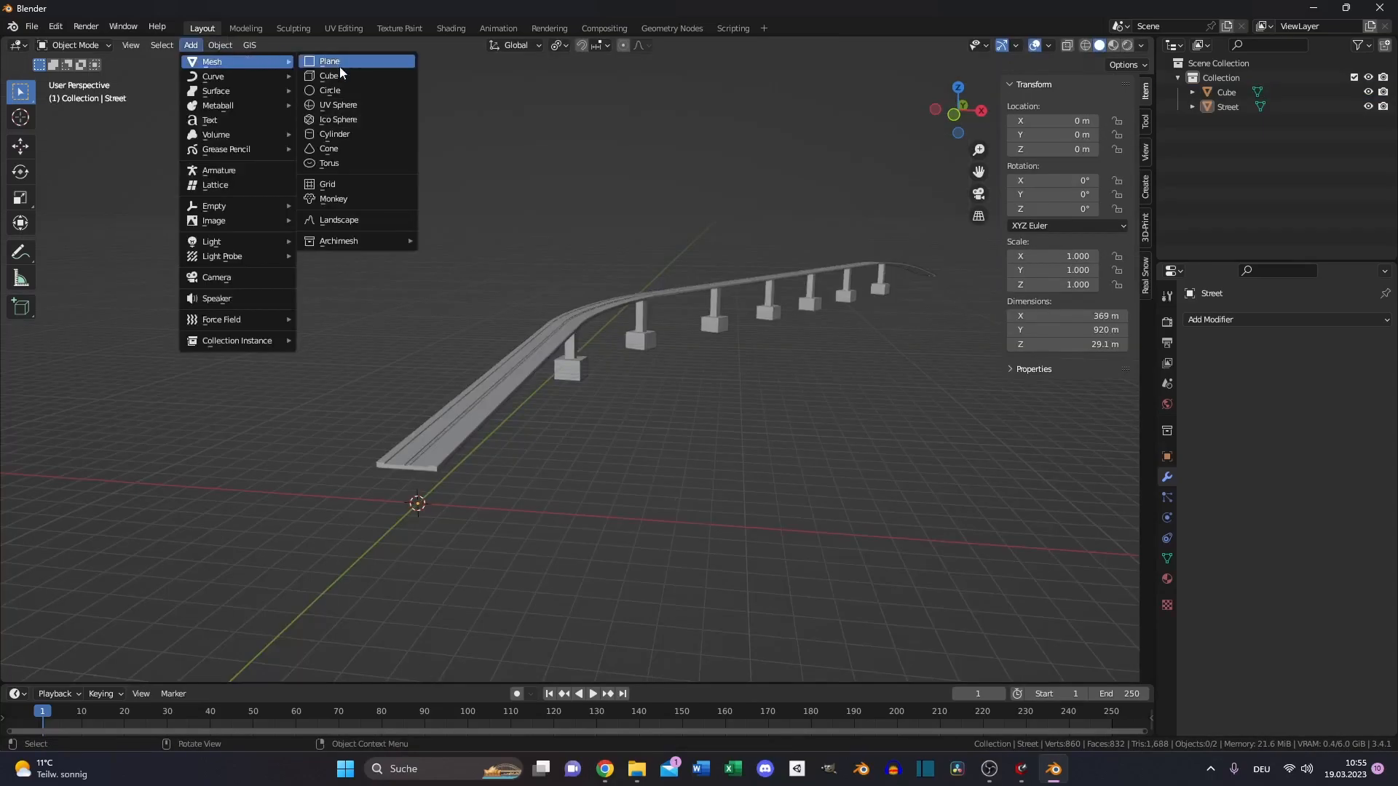
Add a cylinder and place it over a pillar as the bridge tower
click(335, 134)
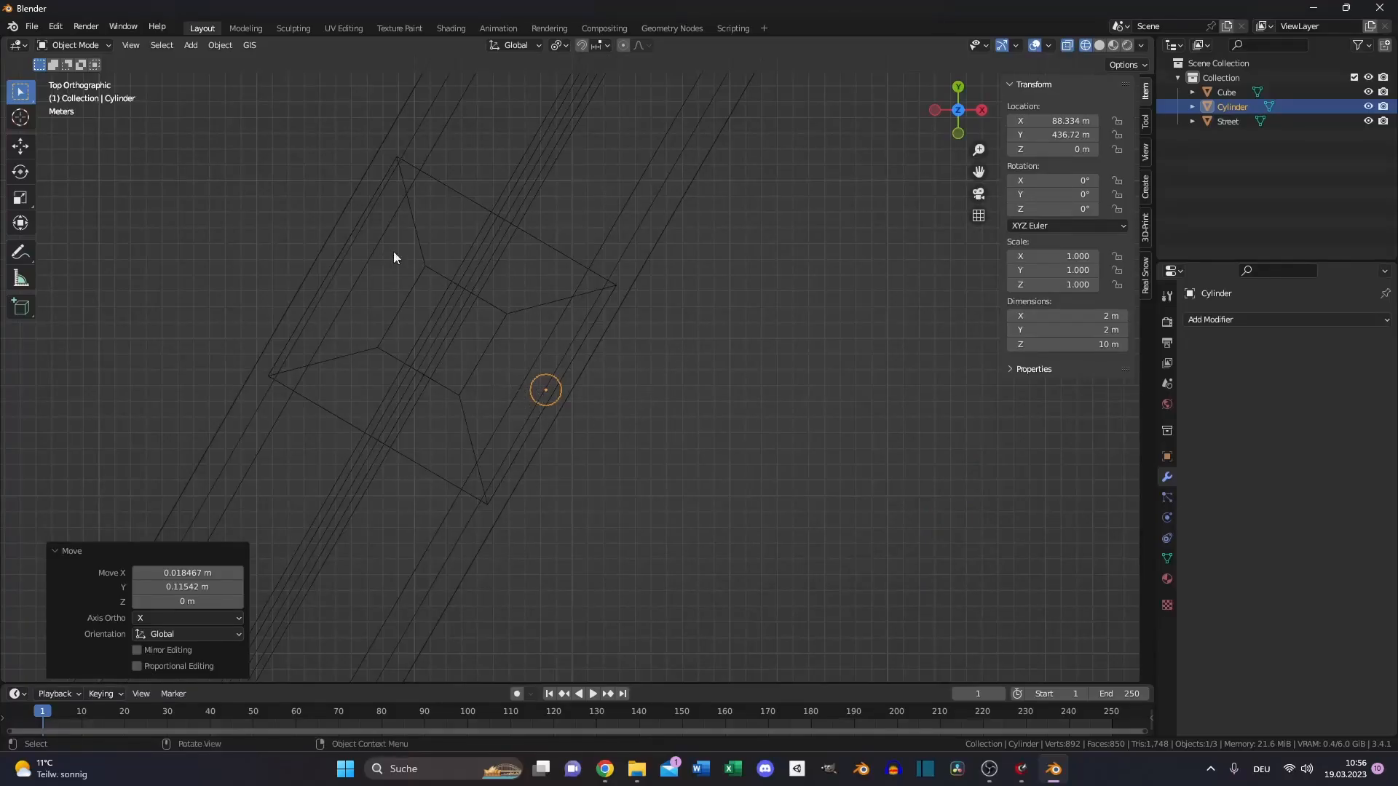
scroll(down, 3)
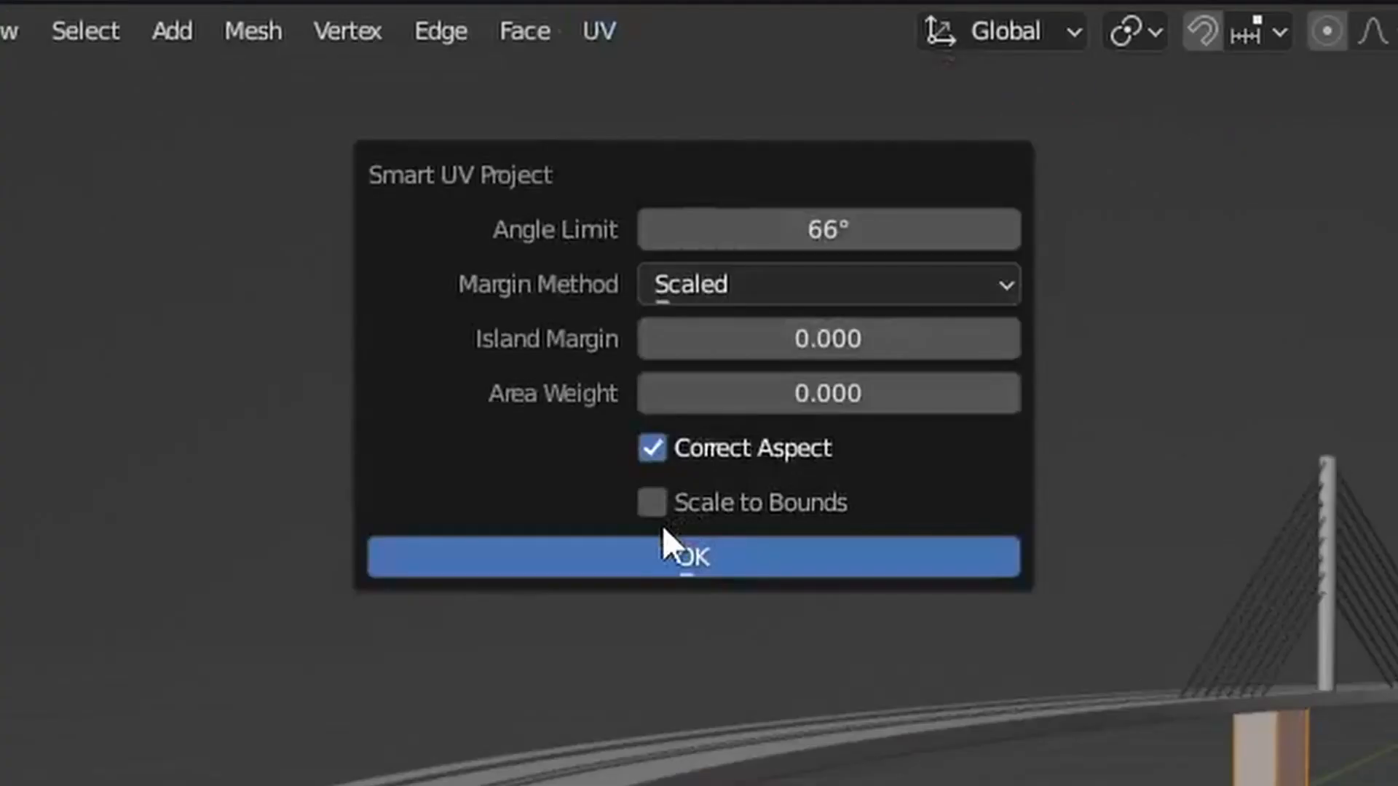
Confirm Smart UV Project on the pillars and select the street deck for unwrapping
click(693, 559)
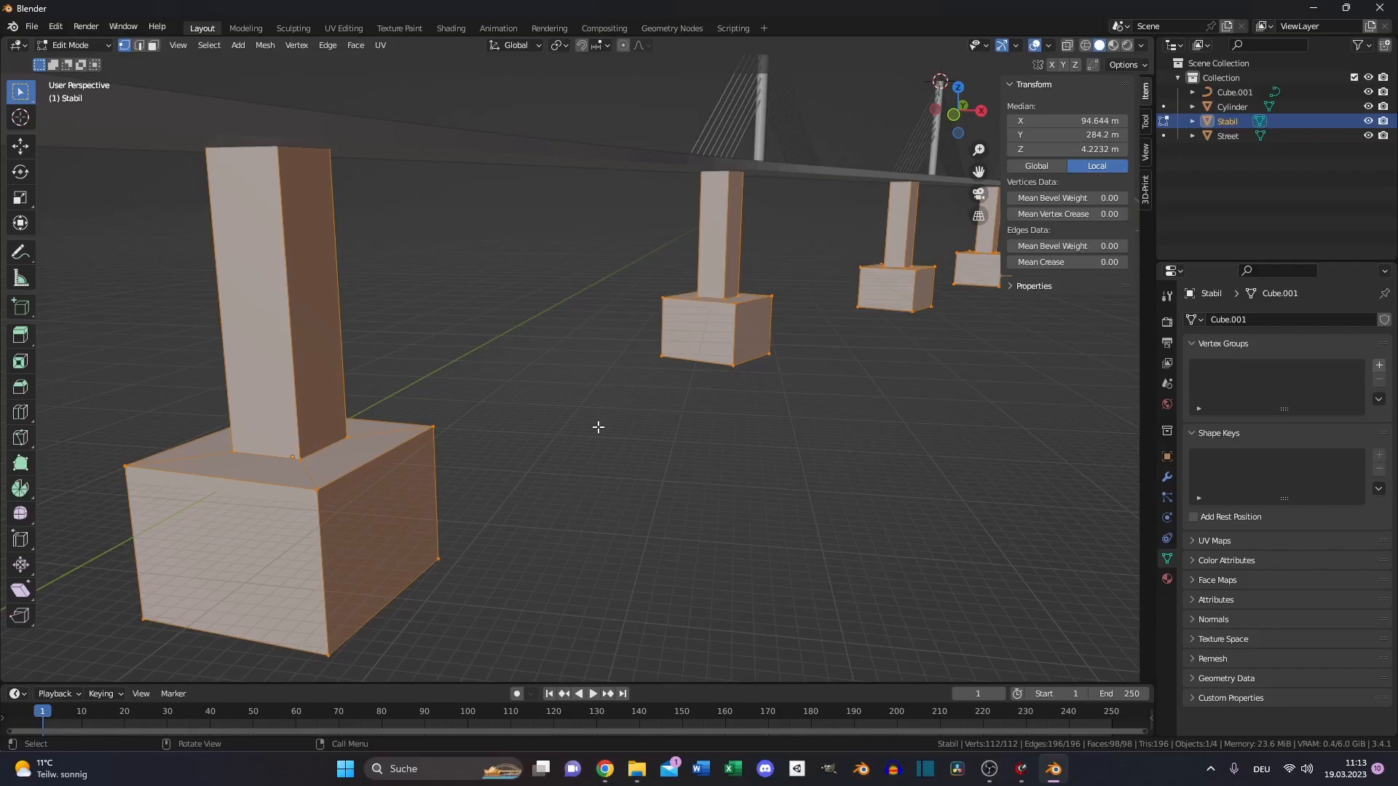
click(1226, 135)
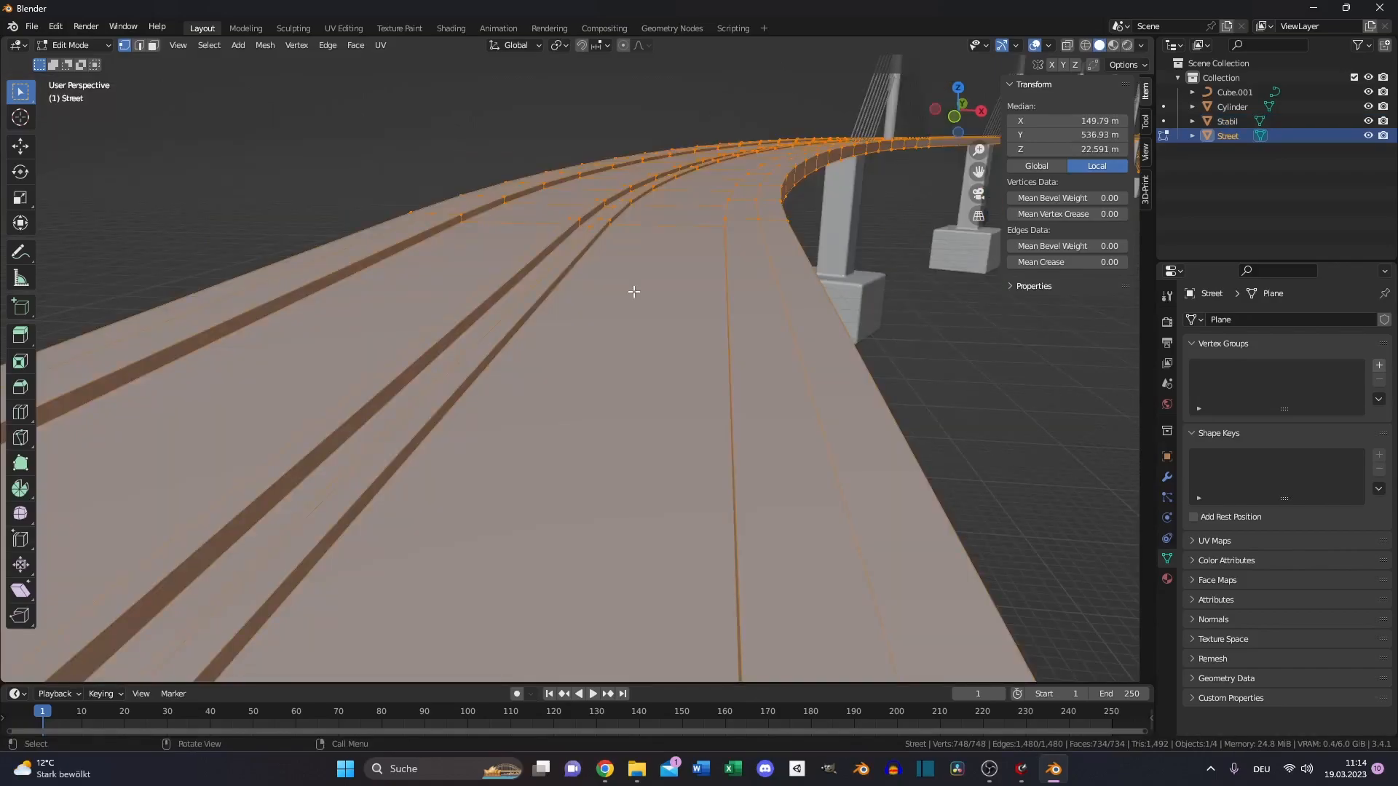
Add a new plane to serve as the ocean surface
click(237, 44)
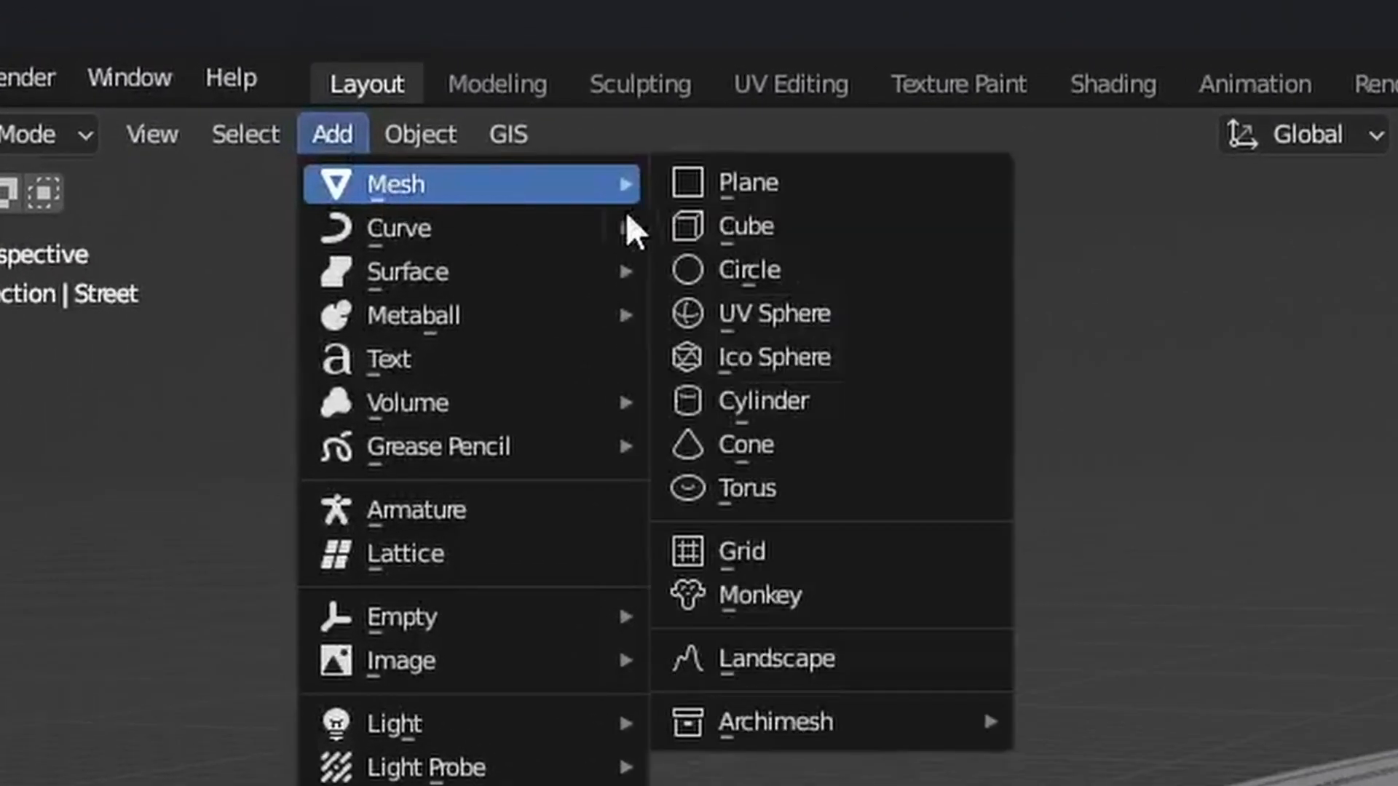
click(749, 182)
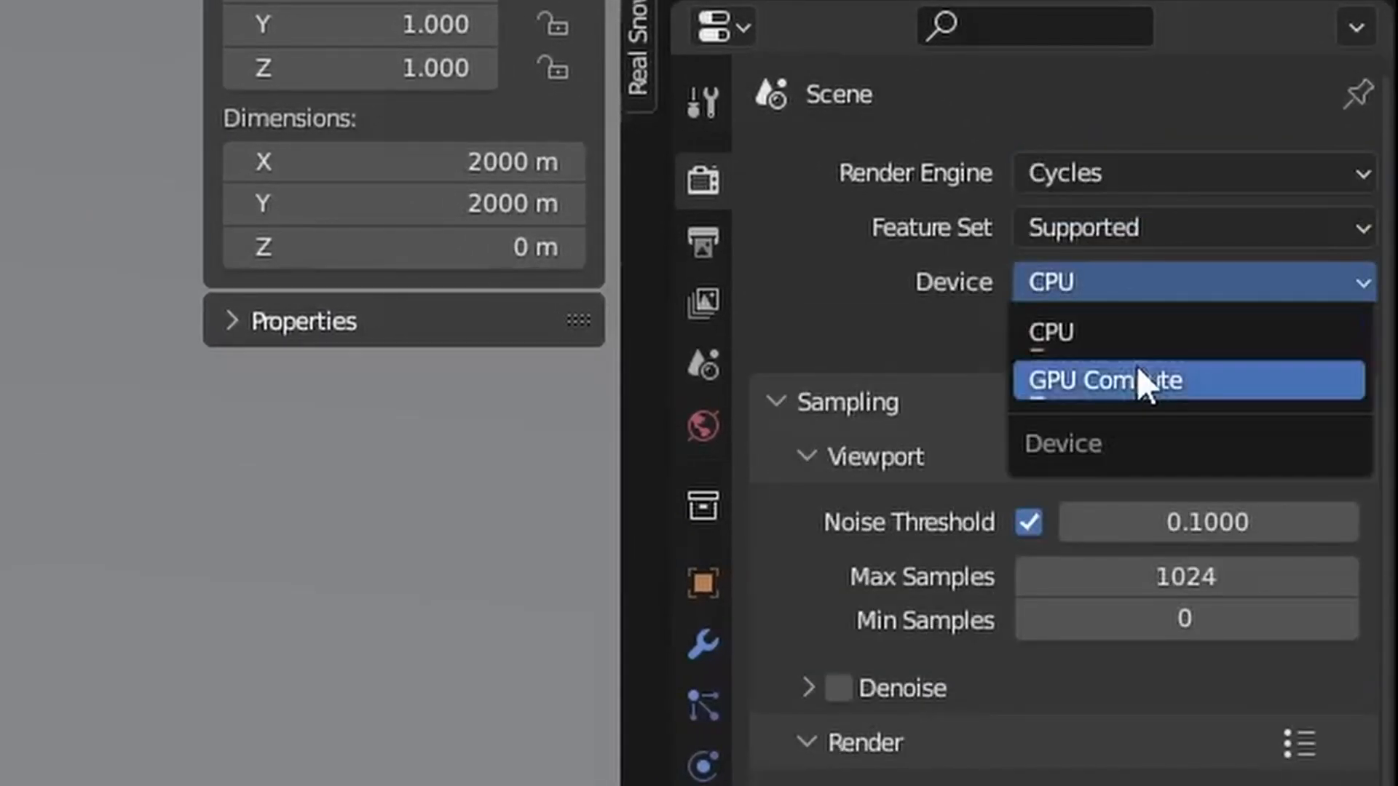
Set Cycles to render on GPU Compute and add an environment texture for the sky
click(1103, 380)
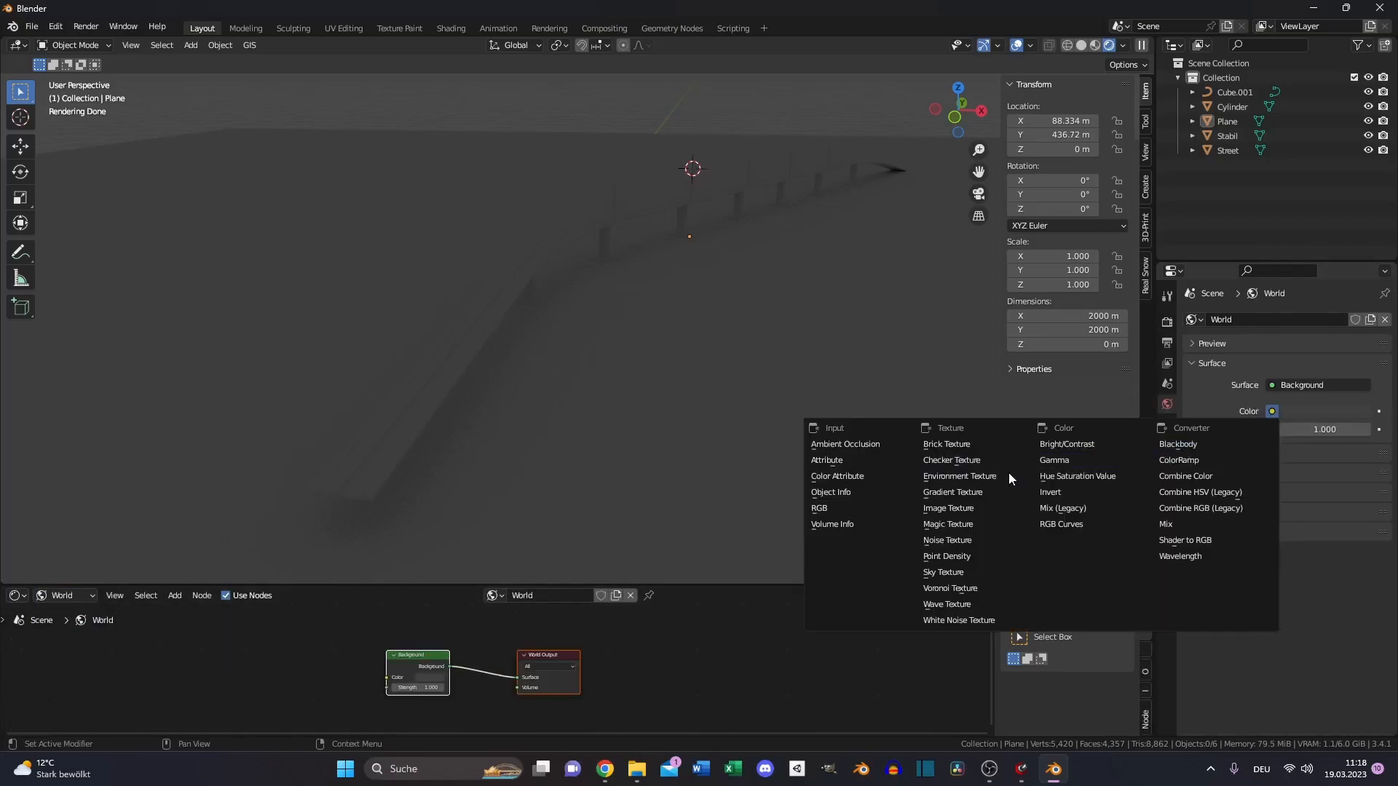
click(960, 476)
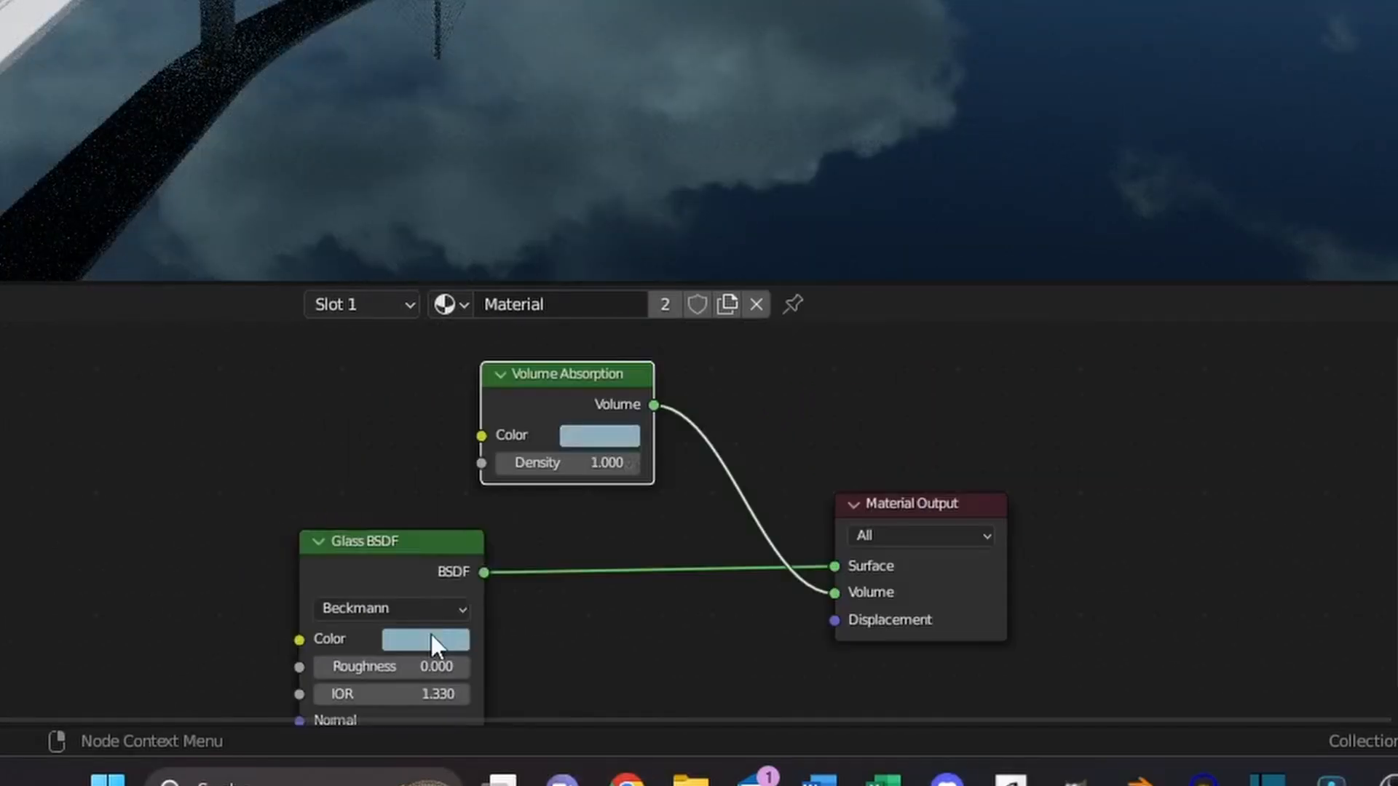
mouse_move(460, 651)
text(noi)
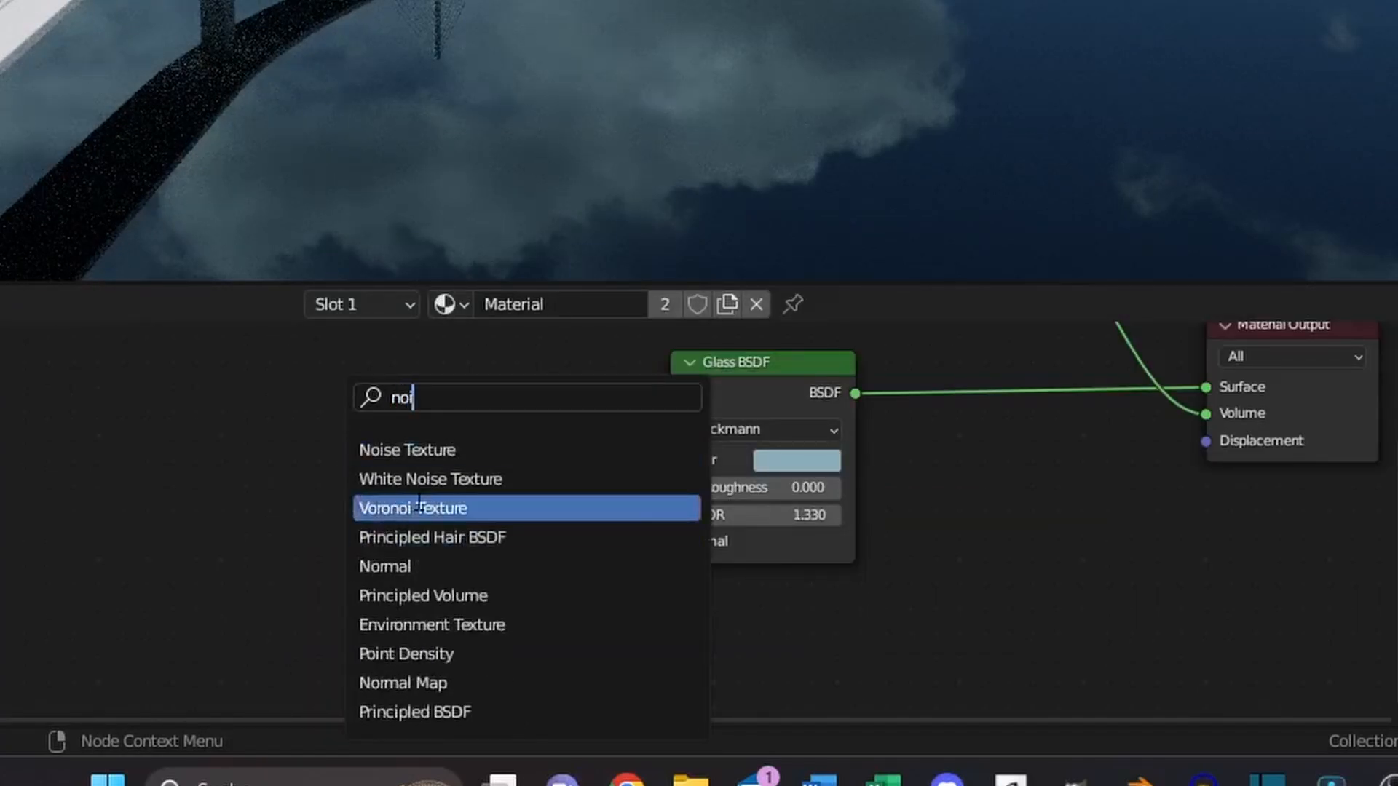
Add the searched texture node into the ocean's glass water material
click(406, 450)
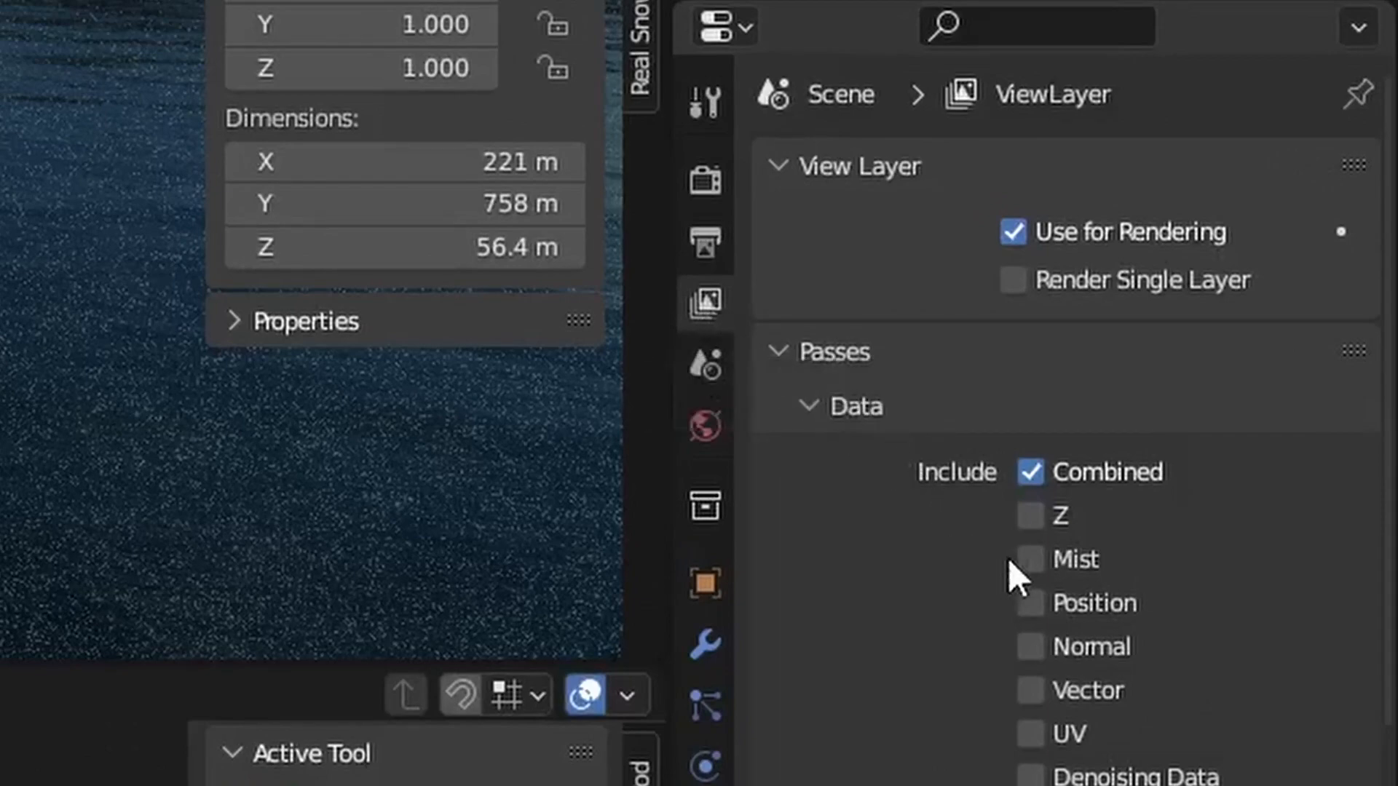
Enable the Mist data pass and set viewport Render Pass to Mist
click(706, 425)
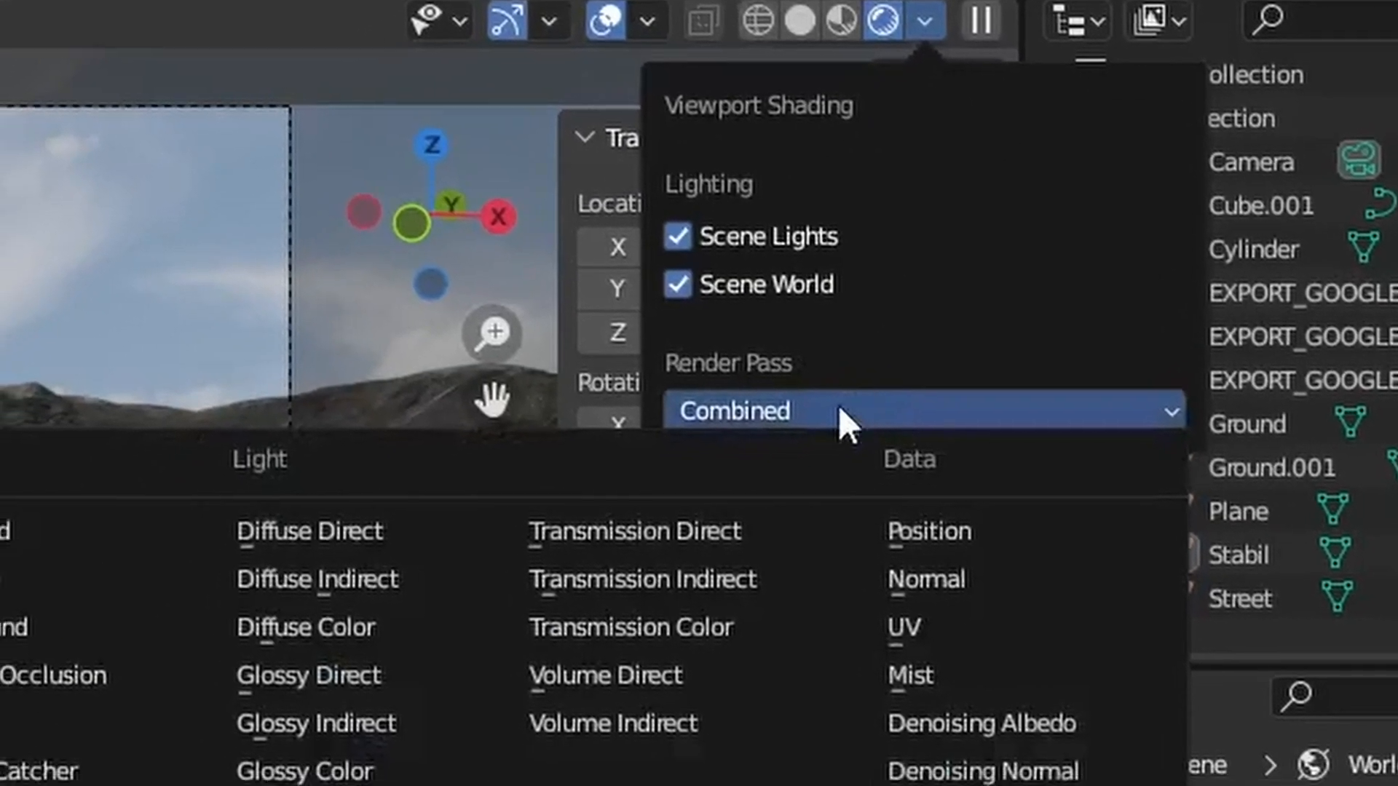
click(910, 676)
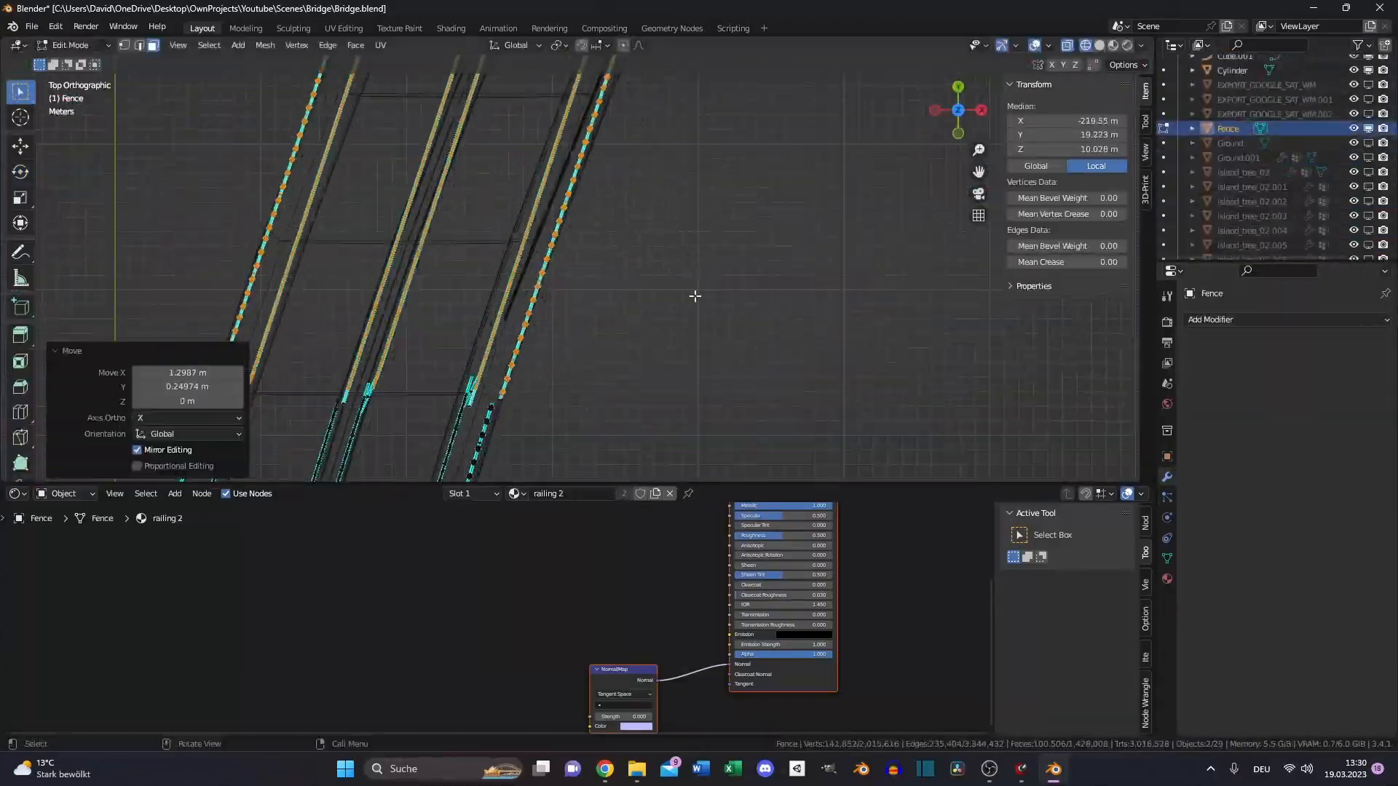
Switch to the Compositing workspace to grade the bridge render
click(603, 27)
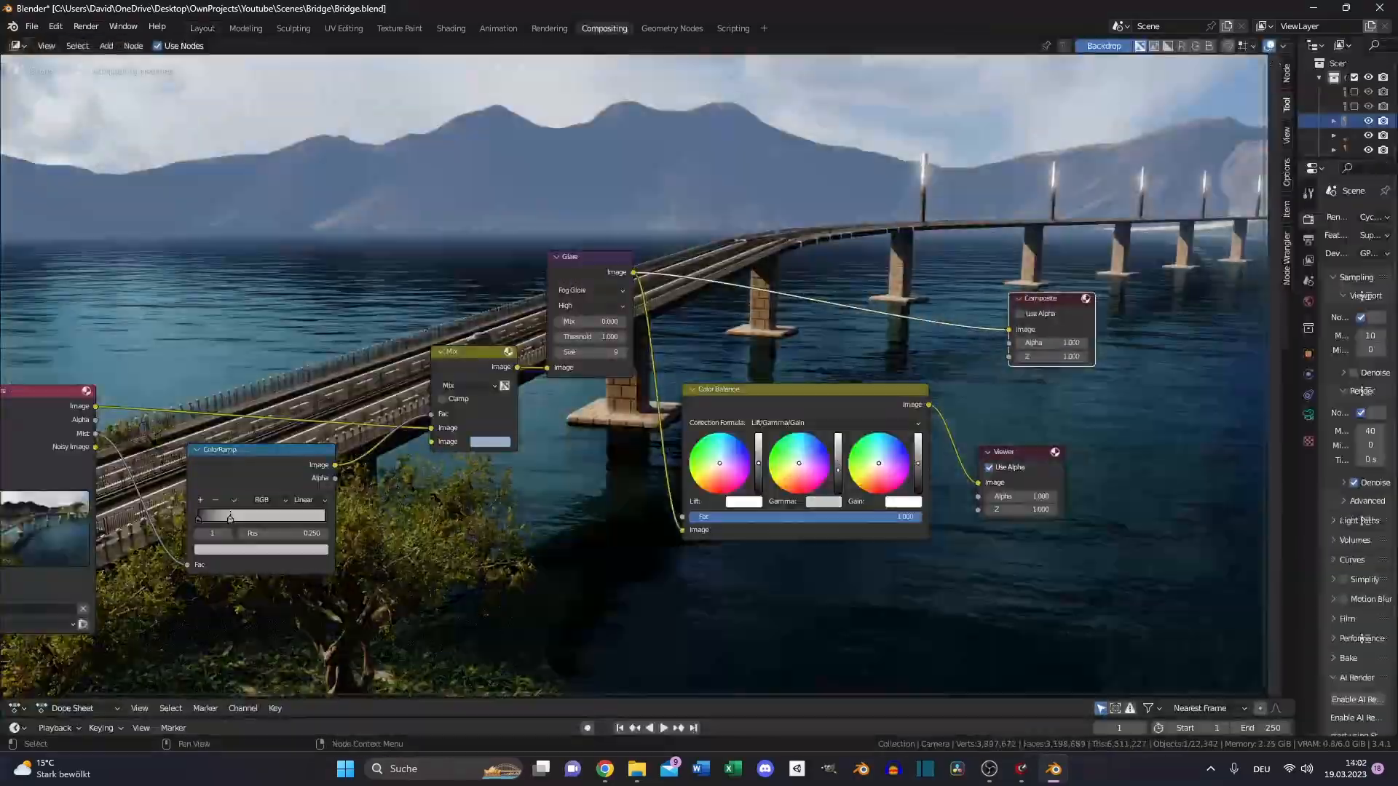